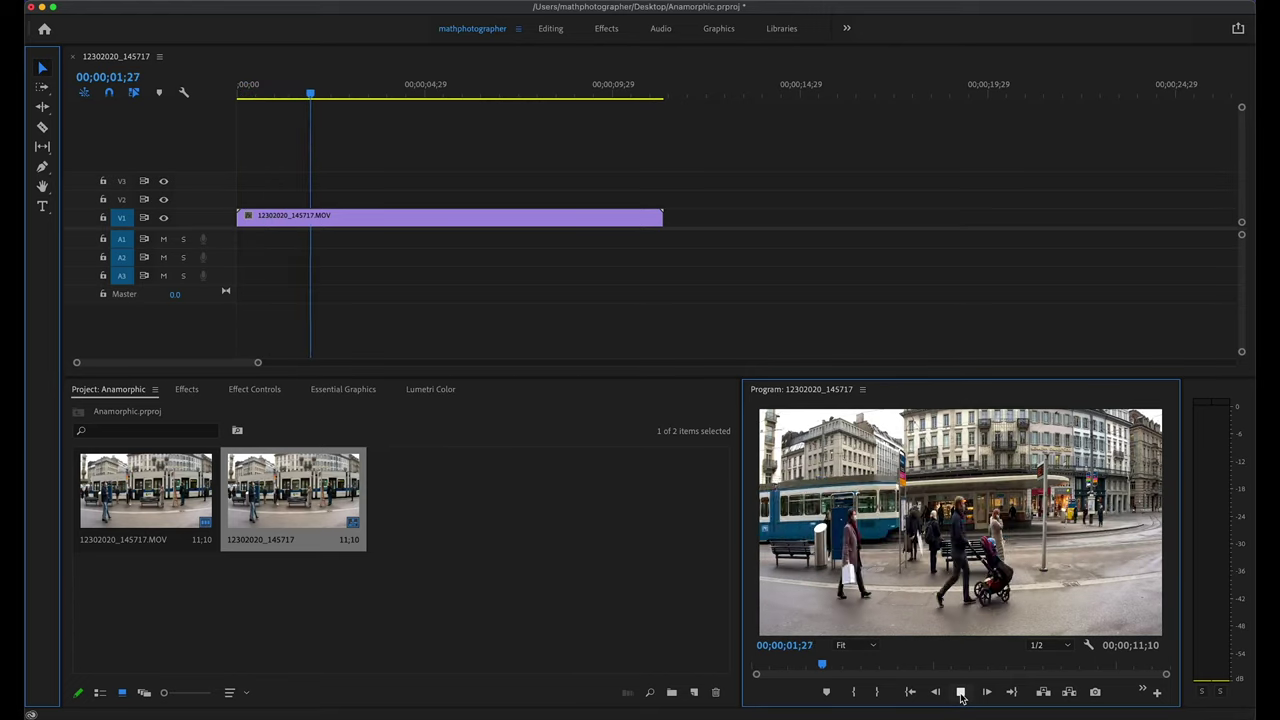
- Preview the squeezed clip, then set its pixel aspect ratio to HD Anamorphic 1080 (1.333) via Interpret Footage
left_click(968, 692)
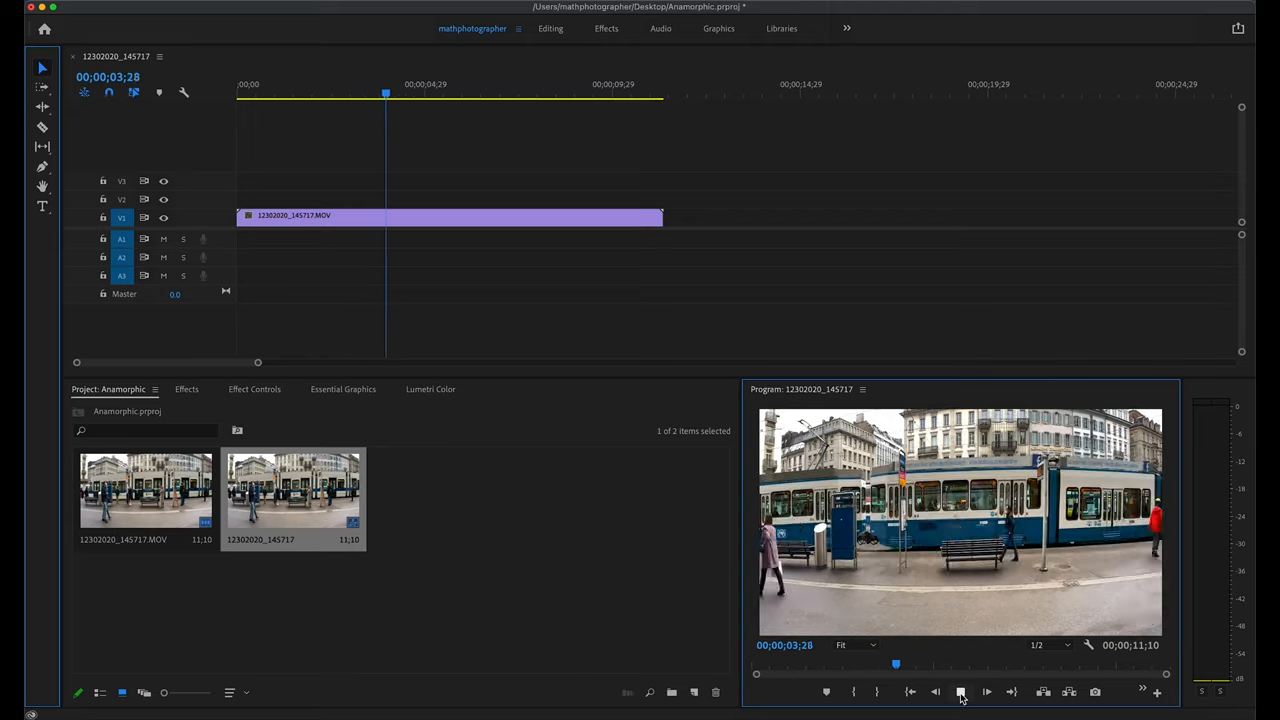
left_click(964, 692)
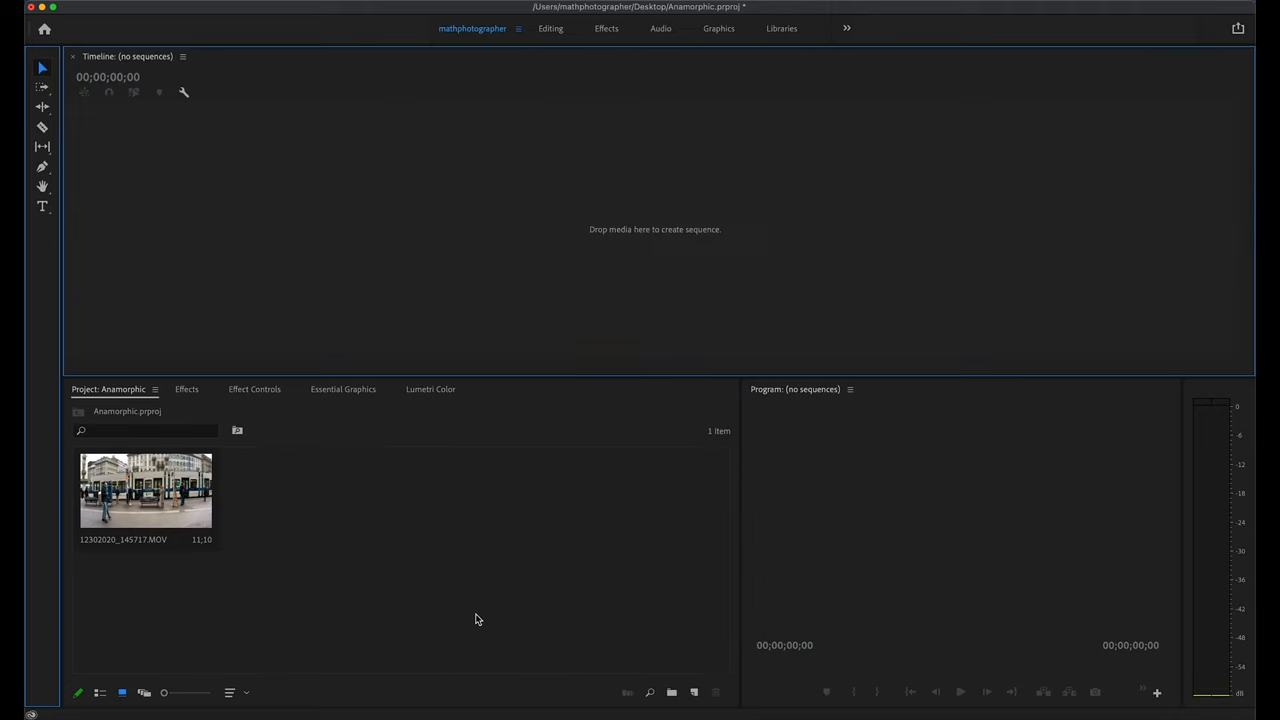
right_click(144, 490)
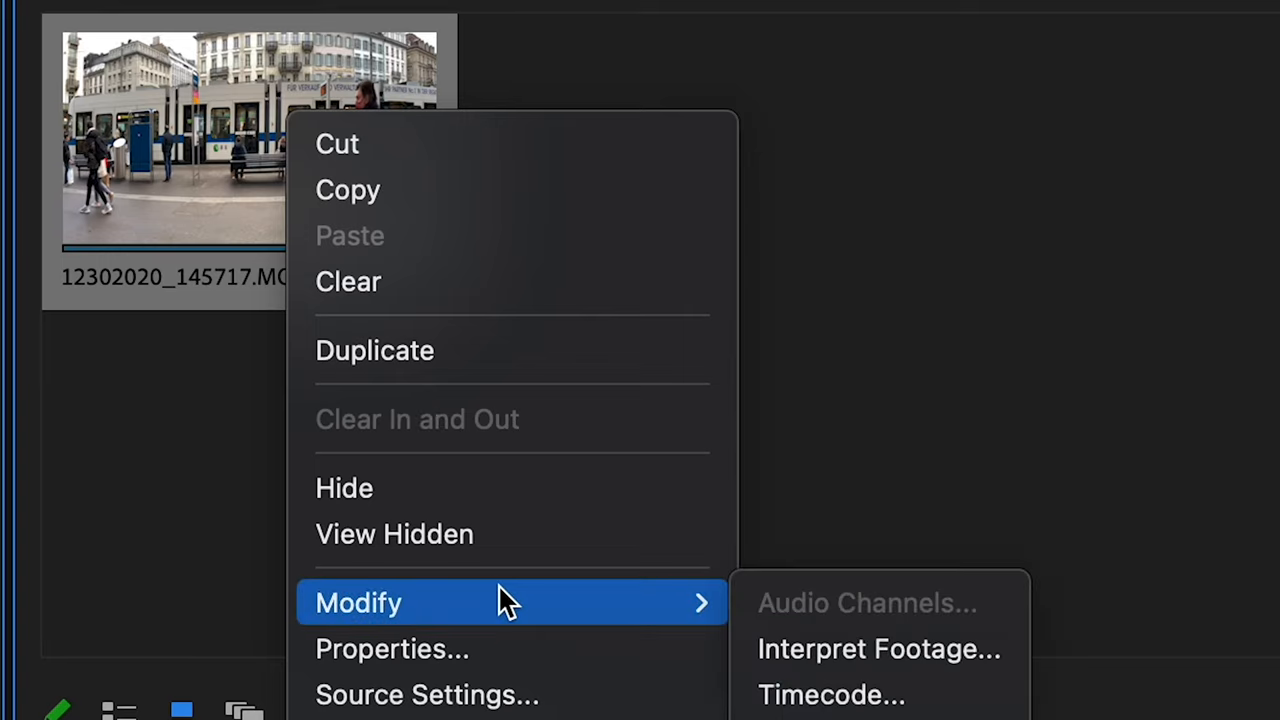
mouse_move(896, 668)
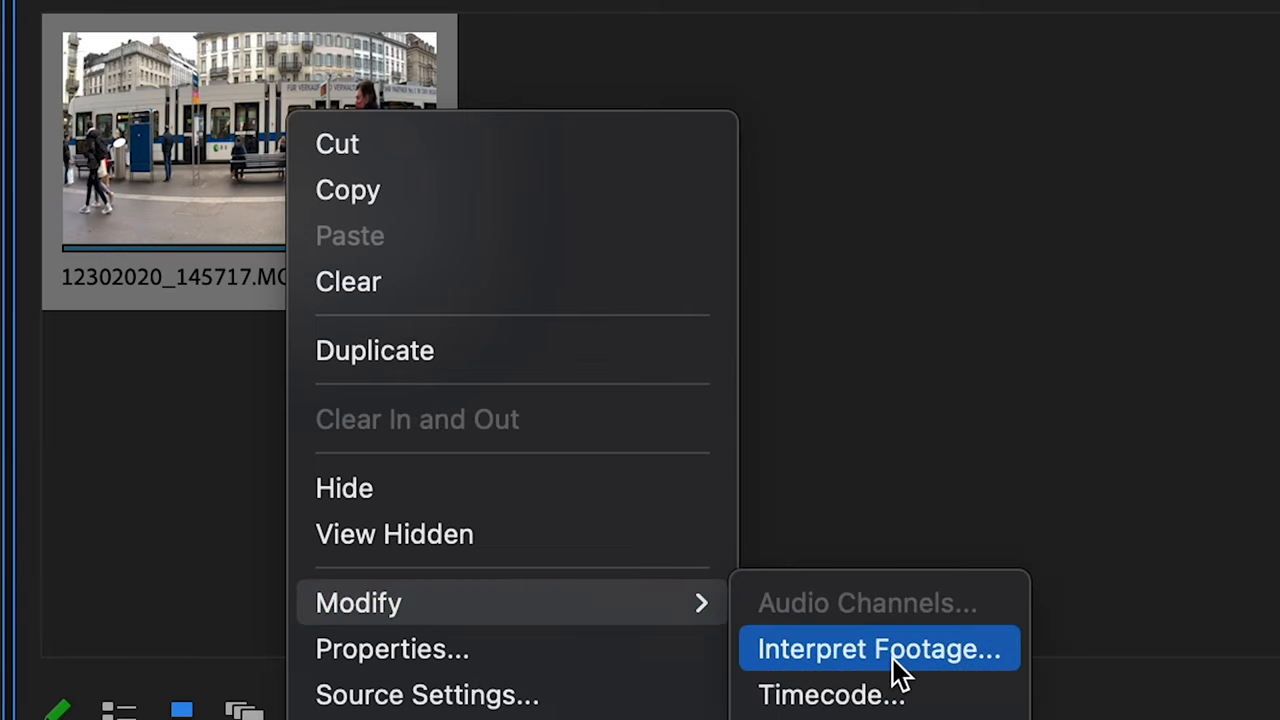
left_click(878, 648)
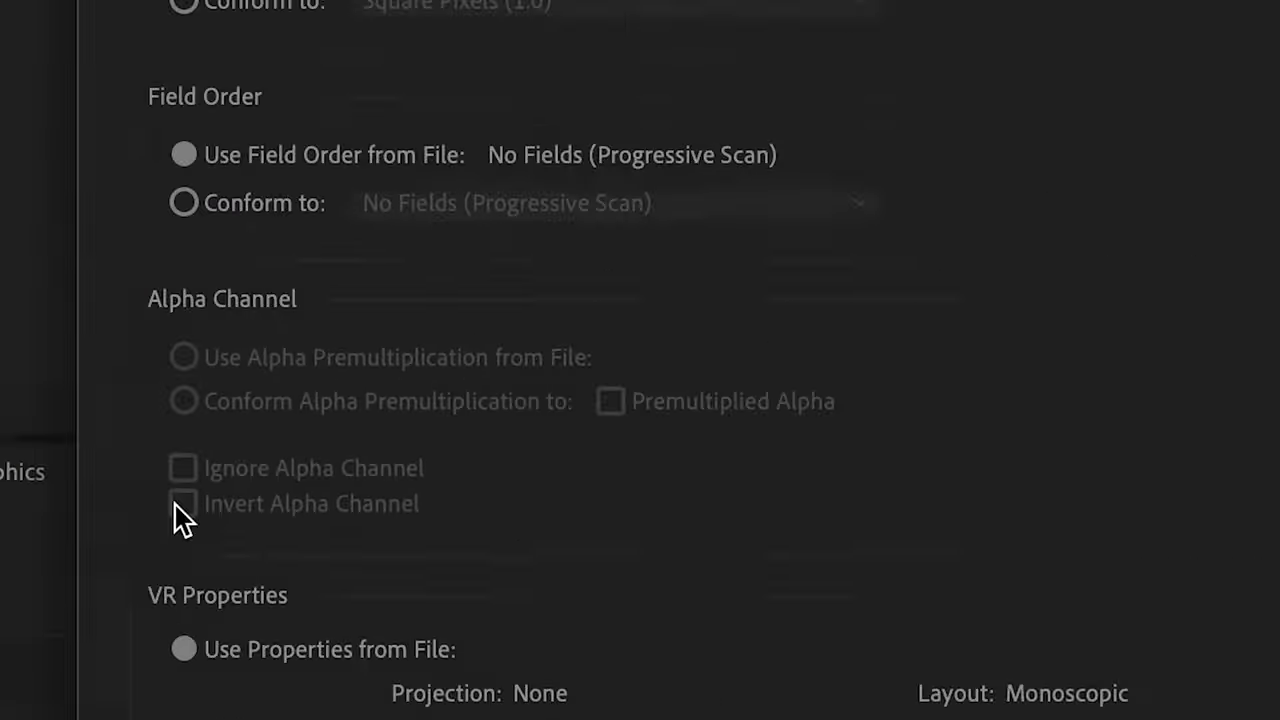
scroll("up", 3)
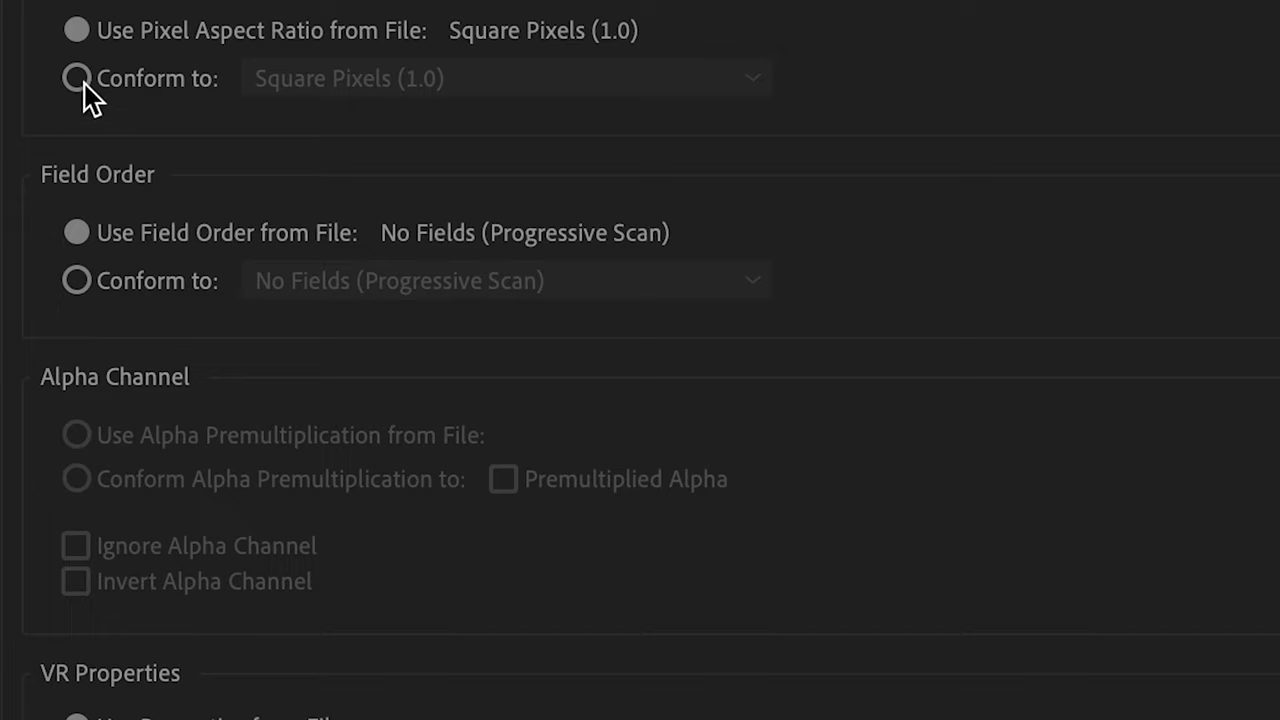
left_click(76, 78)
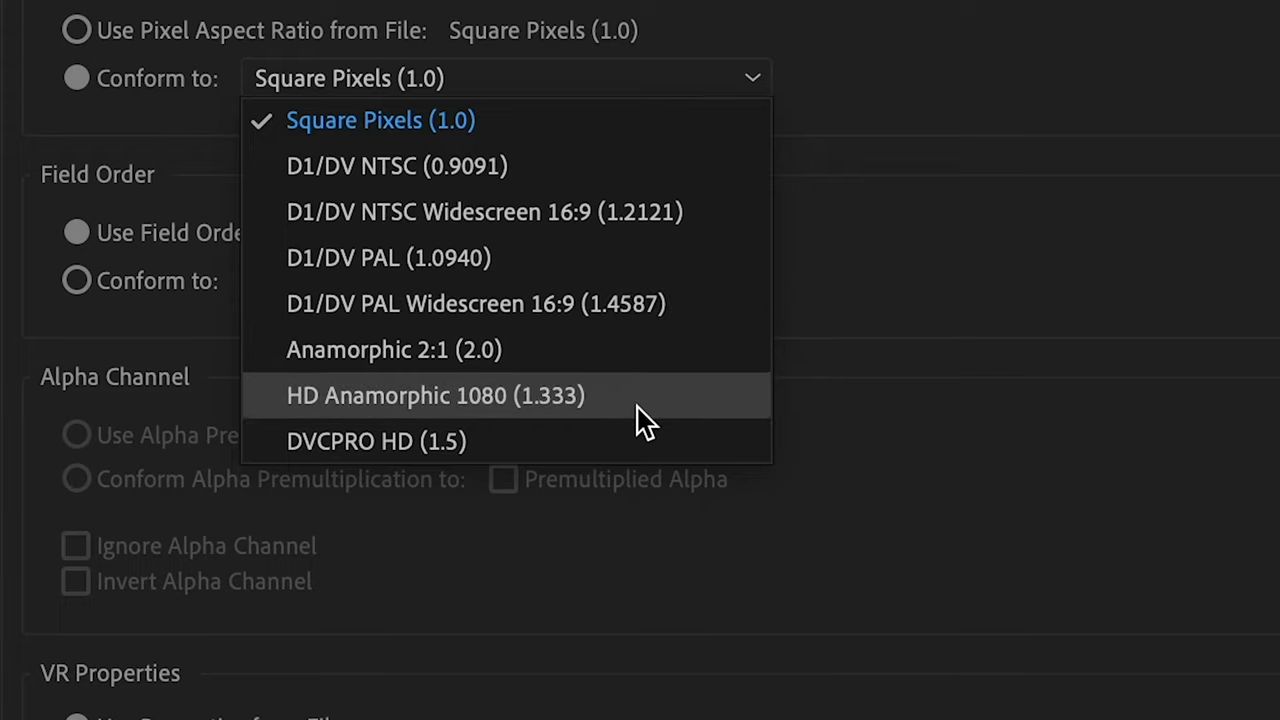
left_click(436, 396)
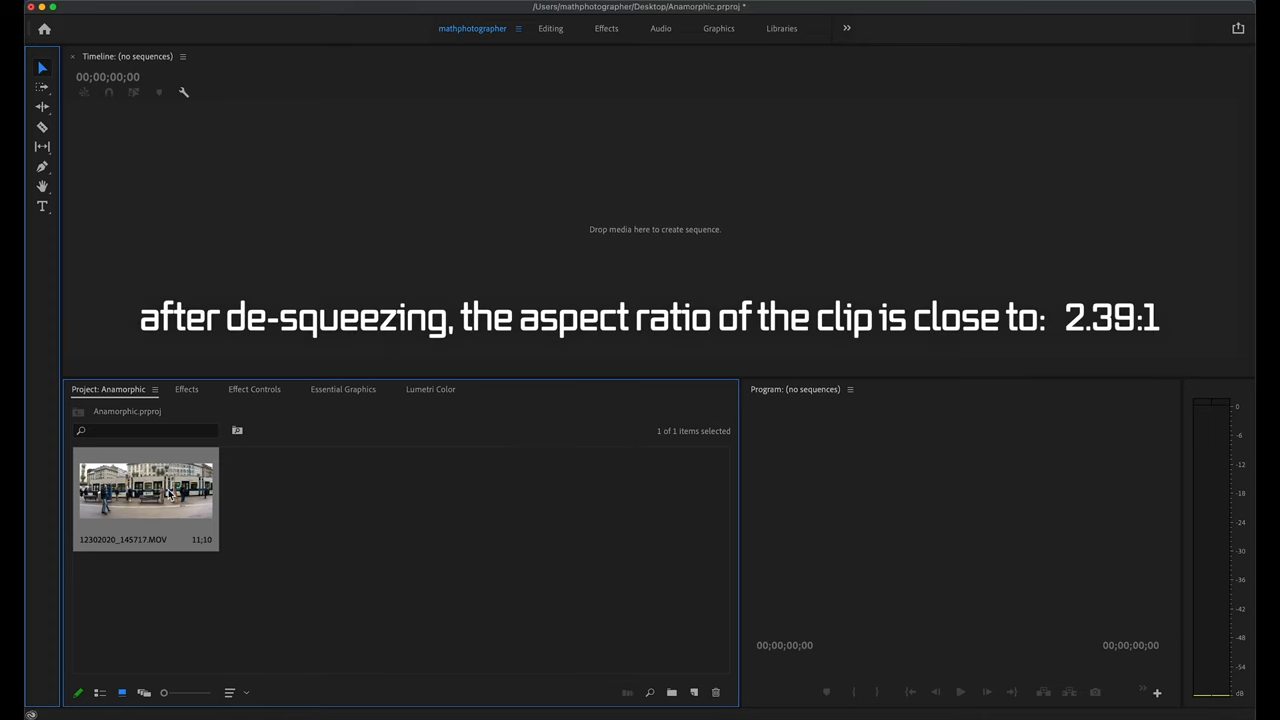
- Drag the de-squeezed clip onto the empty Timeline to create a sequence and play it back
left_click_drag(144, 490, 258, 216)
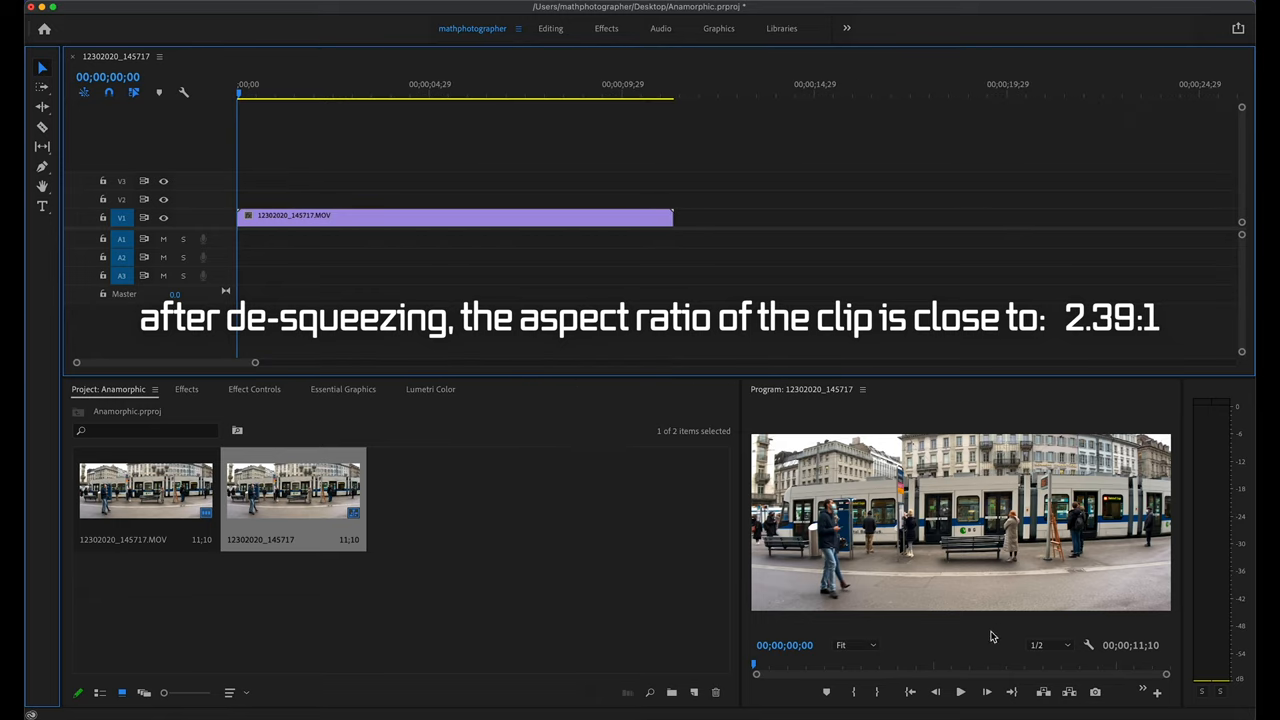
left_click(964, 692)
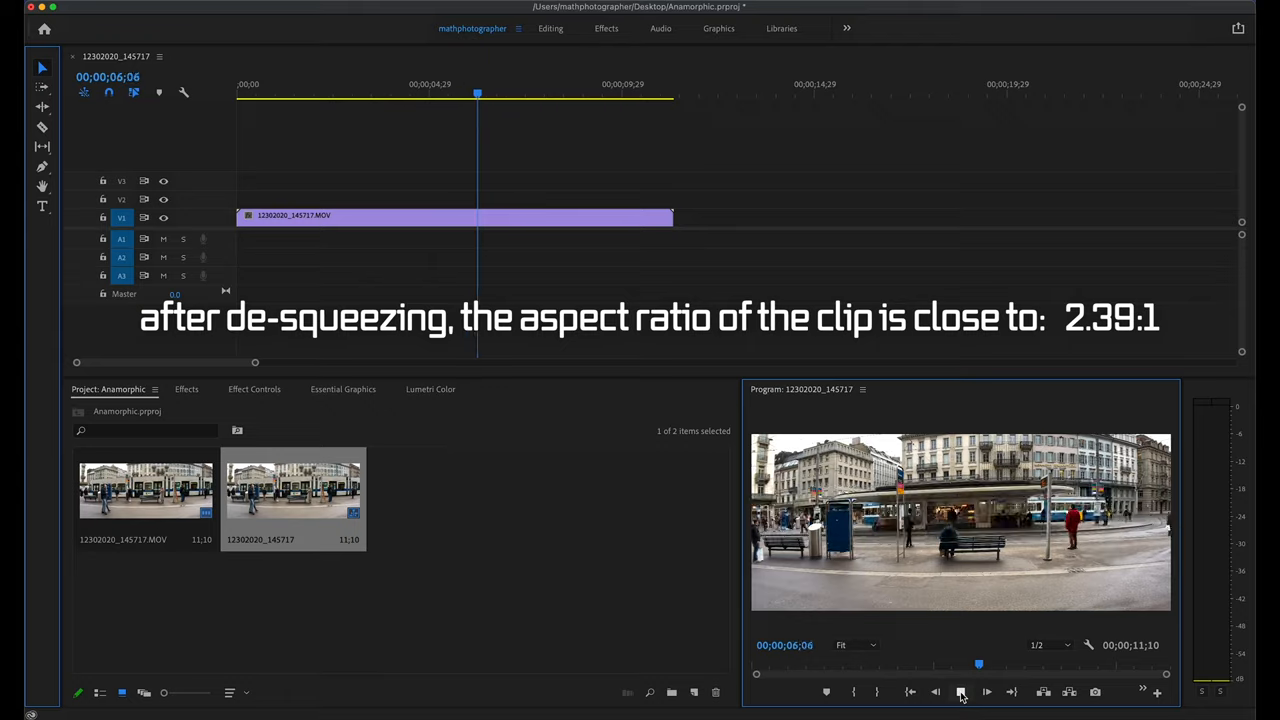
left_click(964, 692)
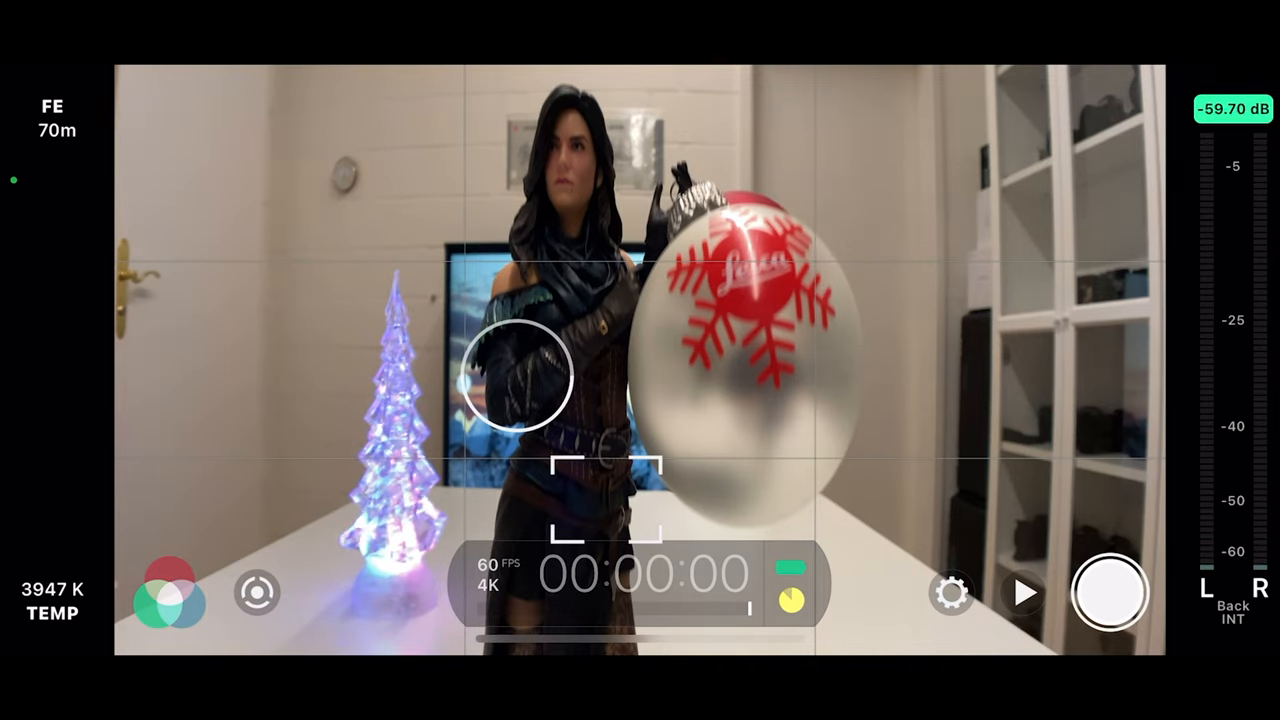
- Turn on the 1.33x Anamorphic Adapter in the Hardware settings
left_click(950, 590)
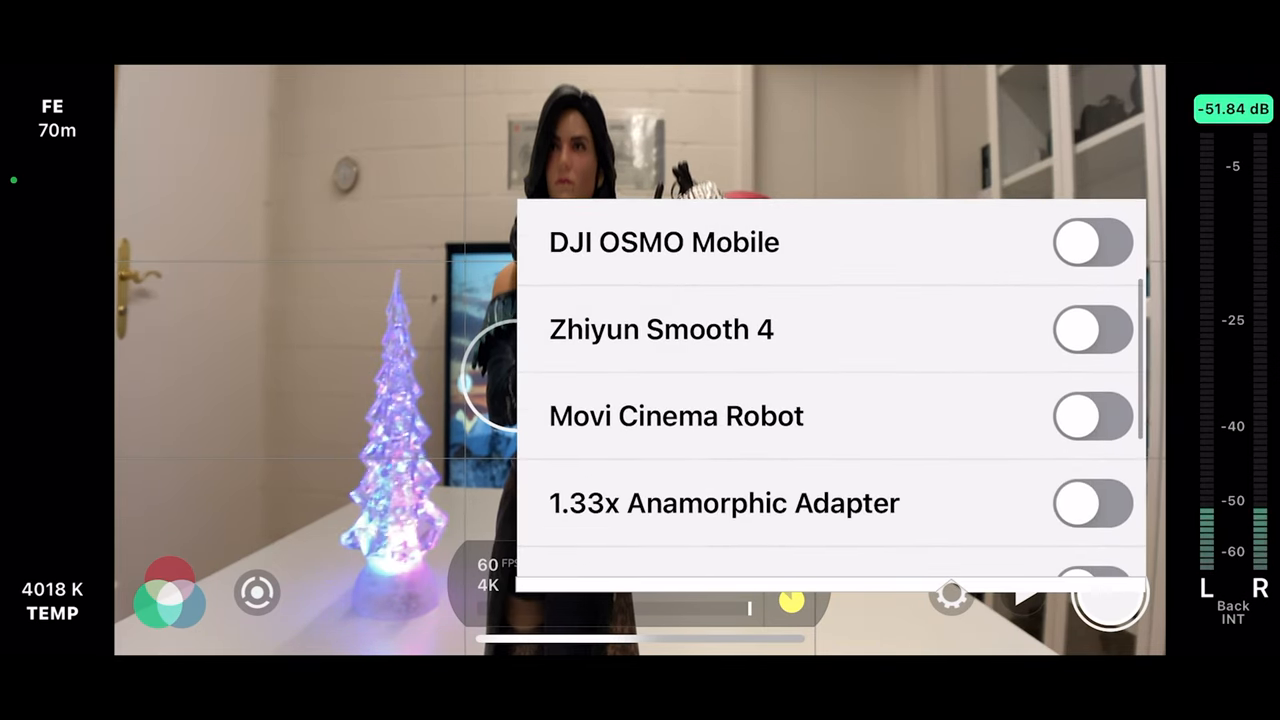
scroll("down", 3)
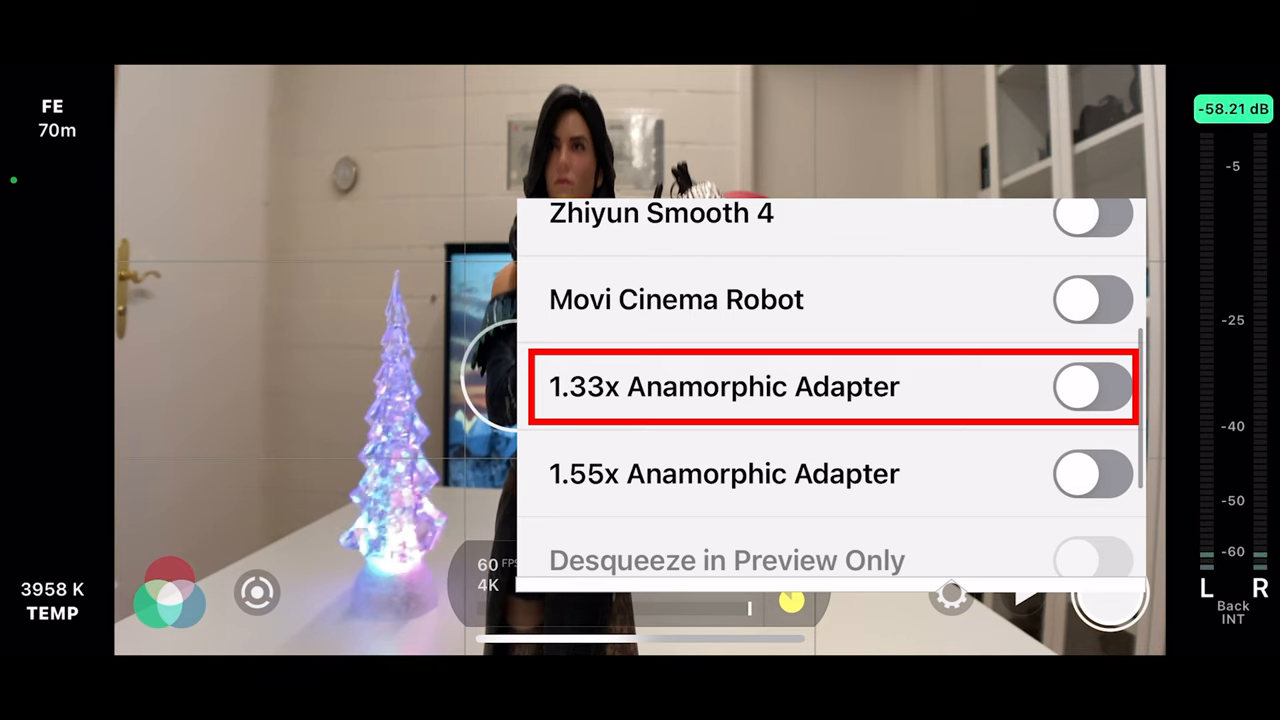
left_click(1092, 386)
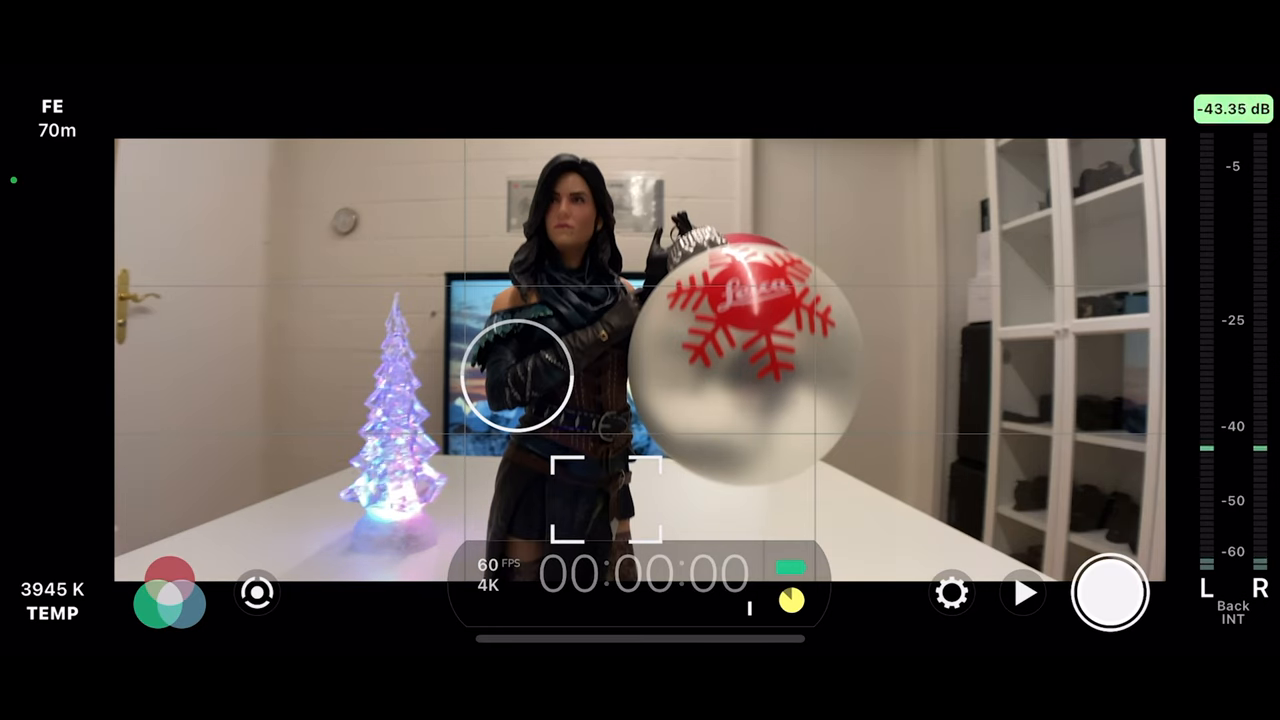
left_click(952, 594)
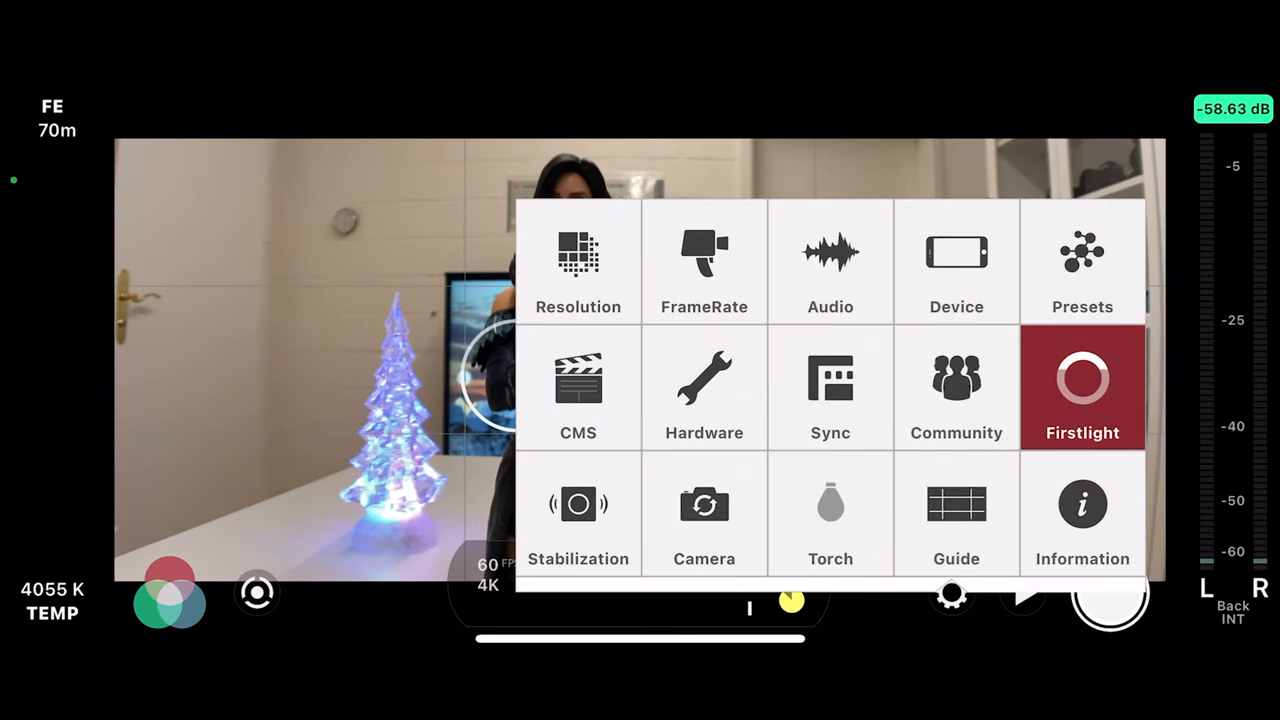
- Turn on Desqueeze in Preview Only in the Hardware settings and return to the overview
left_click(704, 384)
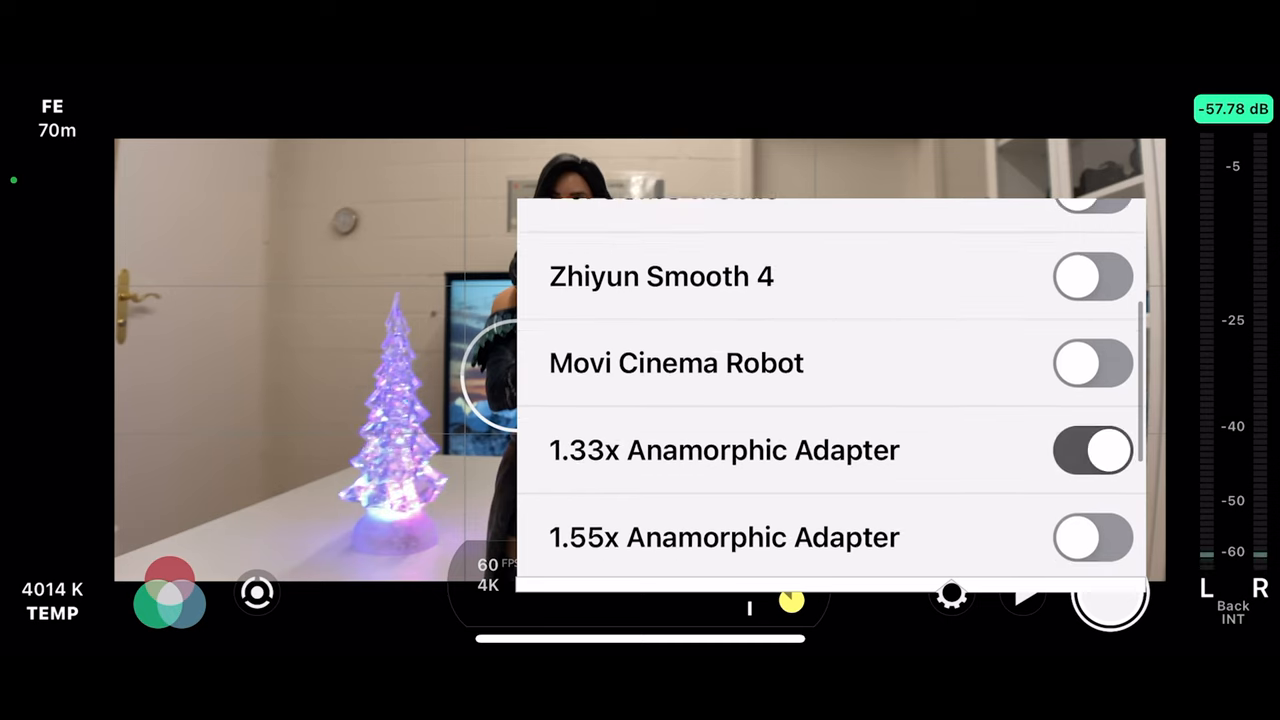
scroll("down", 3)
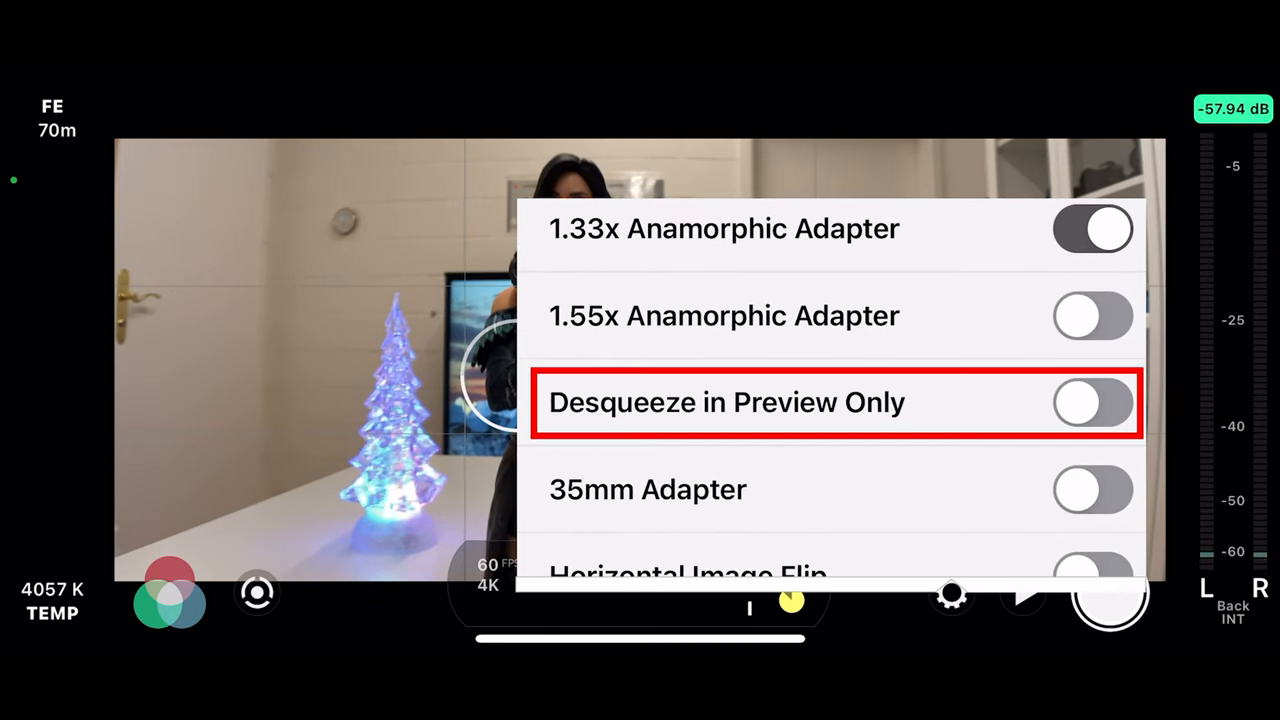
left_click(1092, 402)
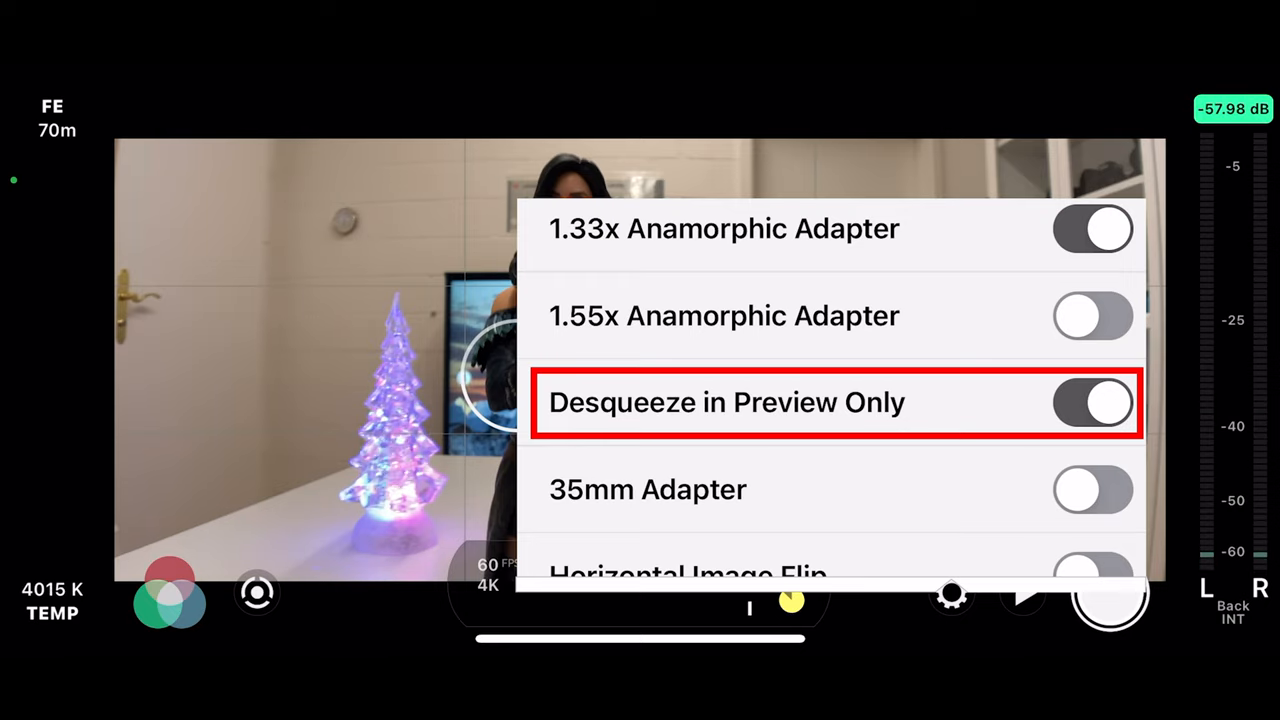
left_click(1090, 402)
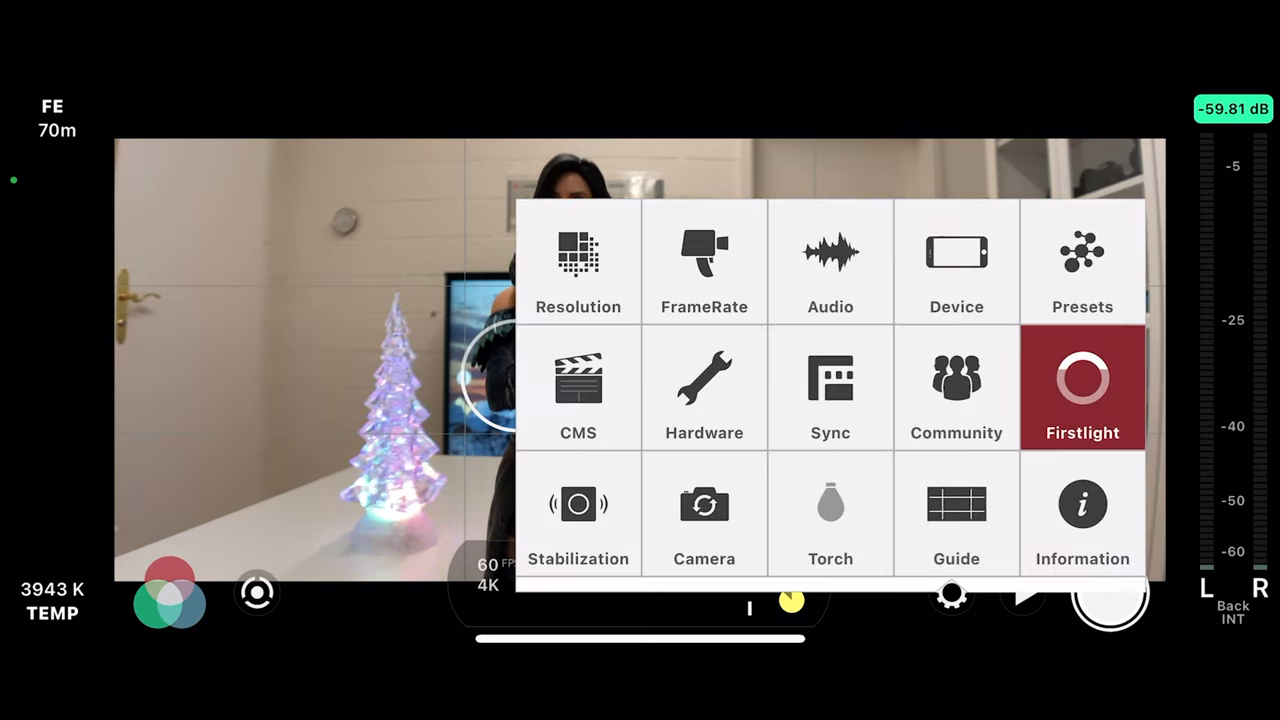
- Switch the frame rate settings to Timelapse and back to Standard at 60 fps
left_click(578, 264)
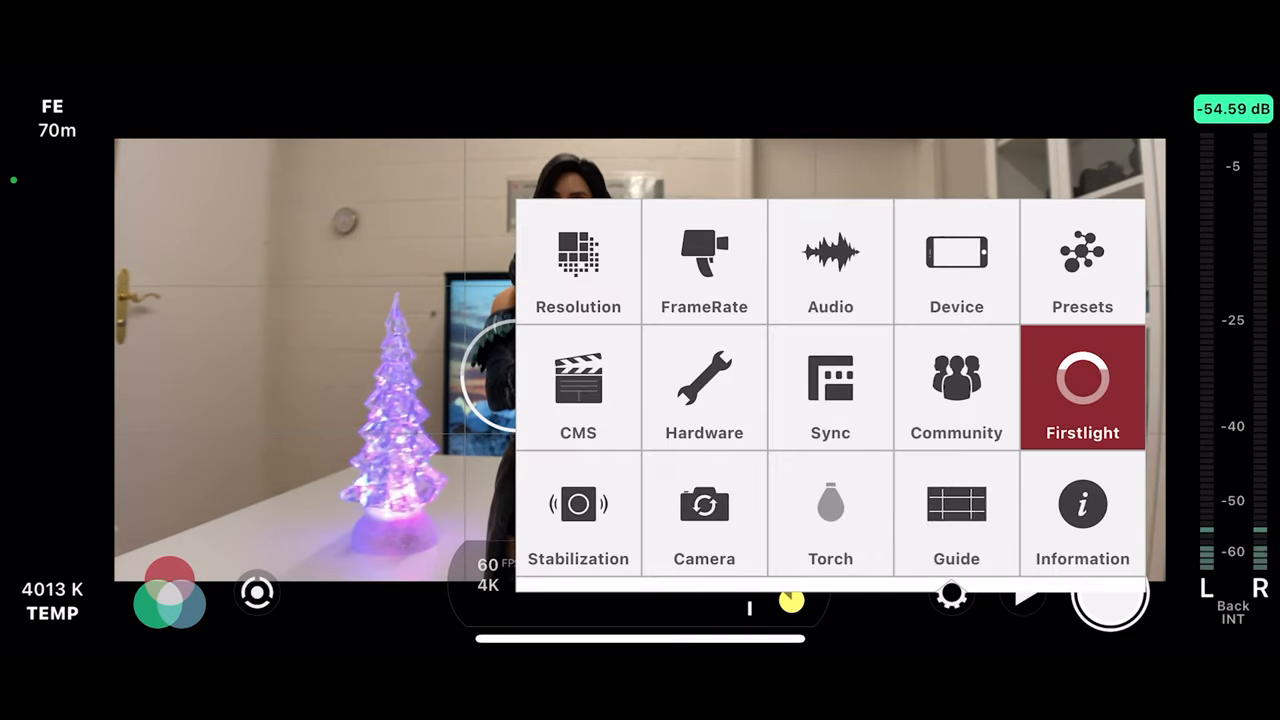
left_click(704, 264)
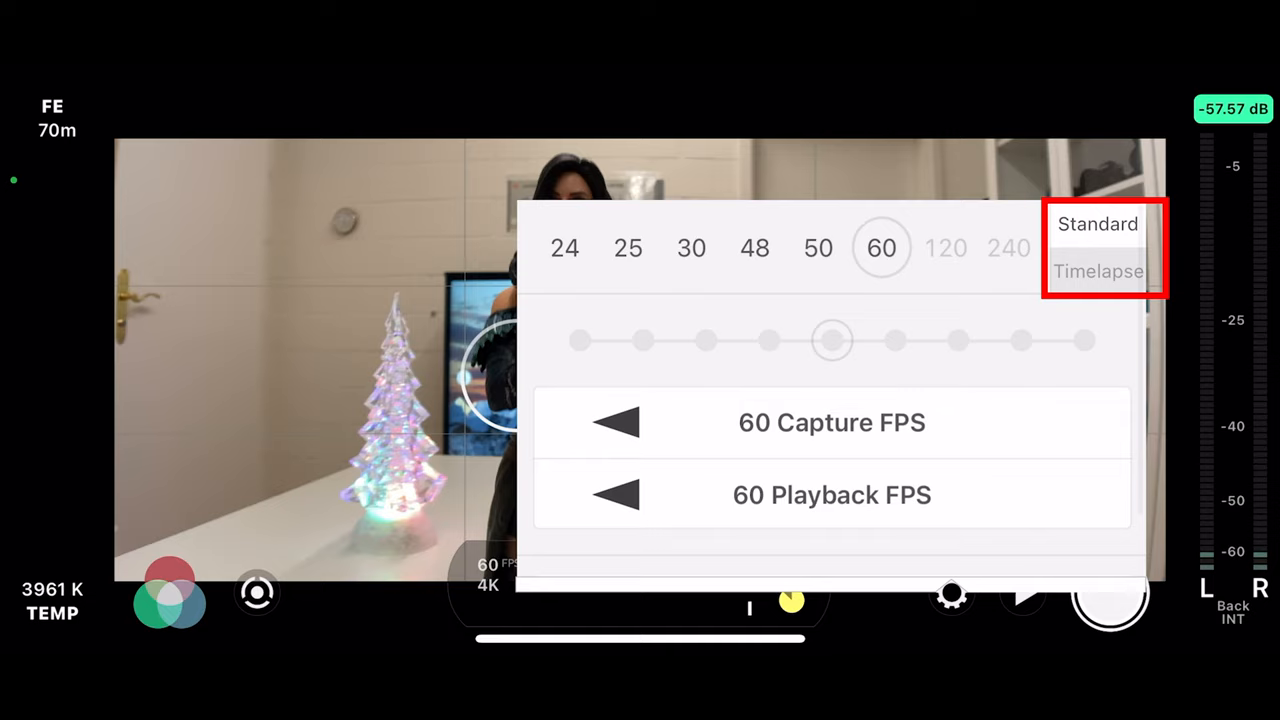
left_click(1098, 272)
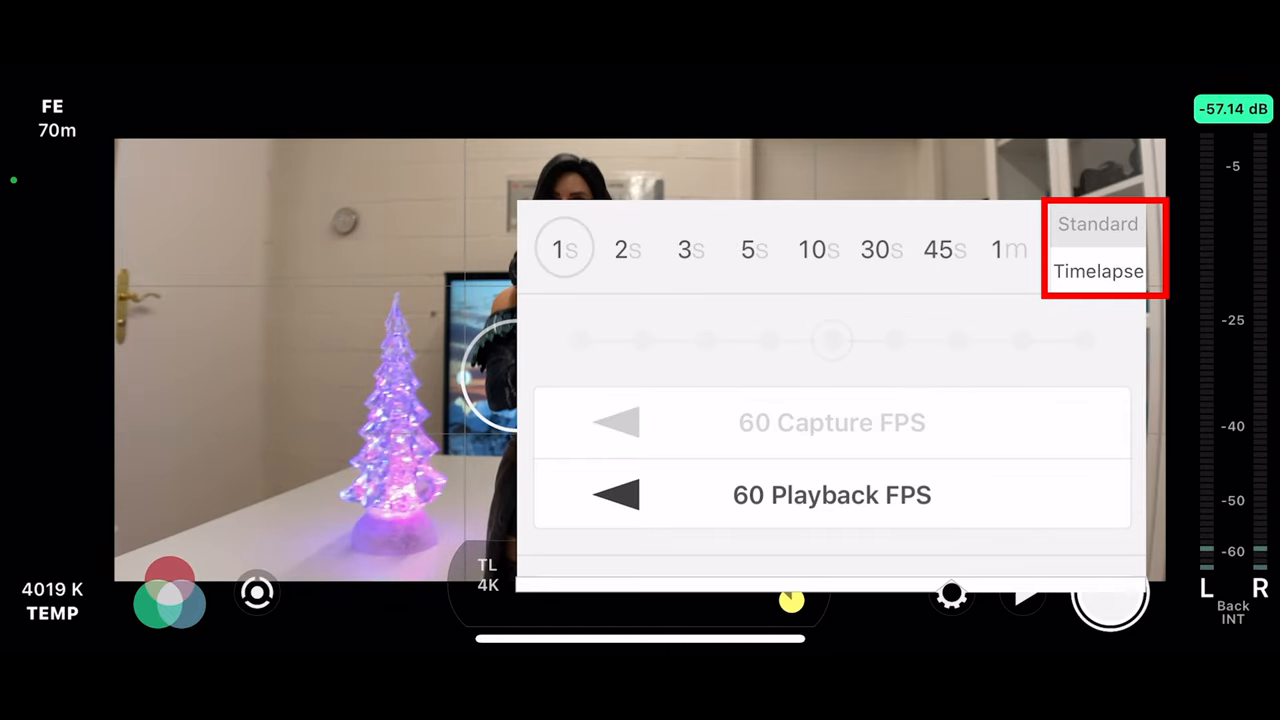
left_click(1098, 224)
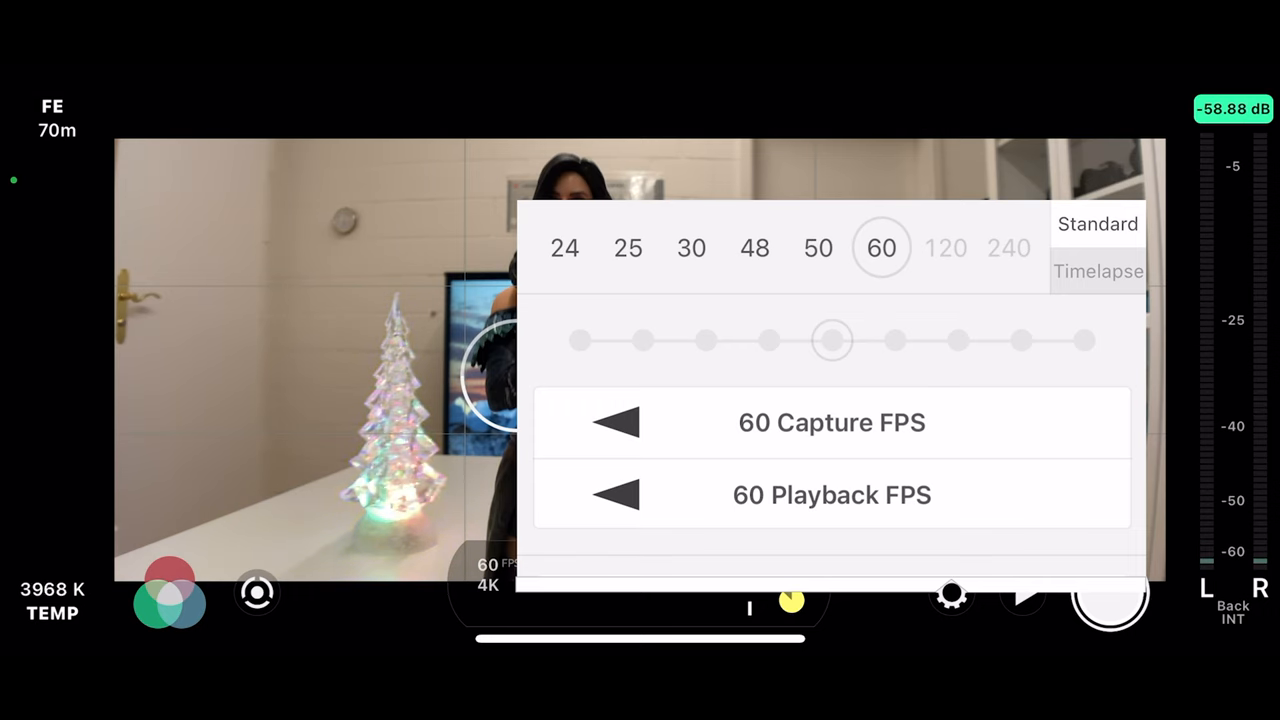